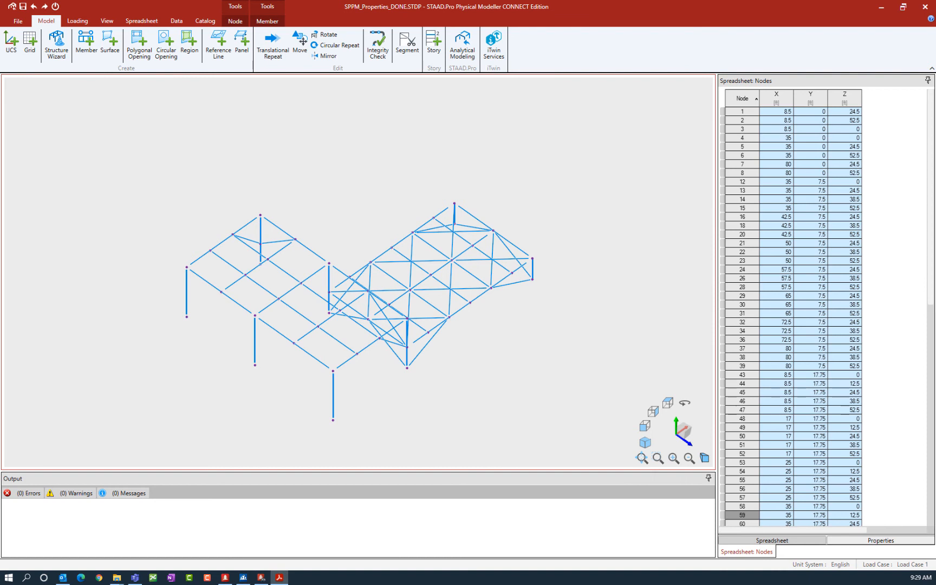
Step: Select the five members of the Steel Girder 3 group through the Groups dialog
click(175, 21)
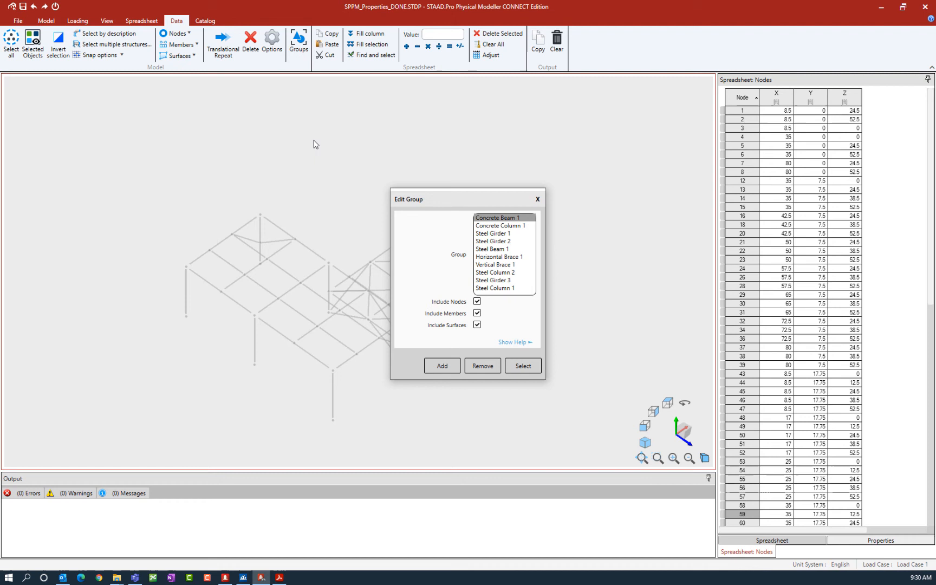
mouse_move(431, 204)
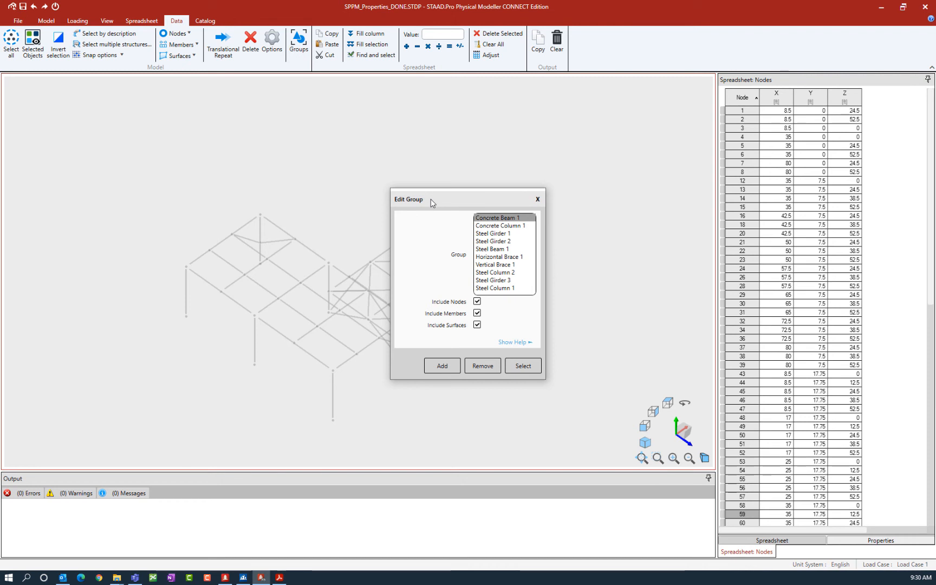
click(495, 280)
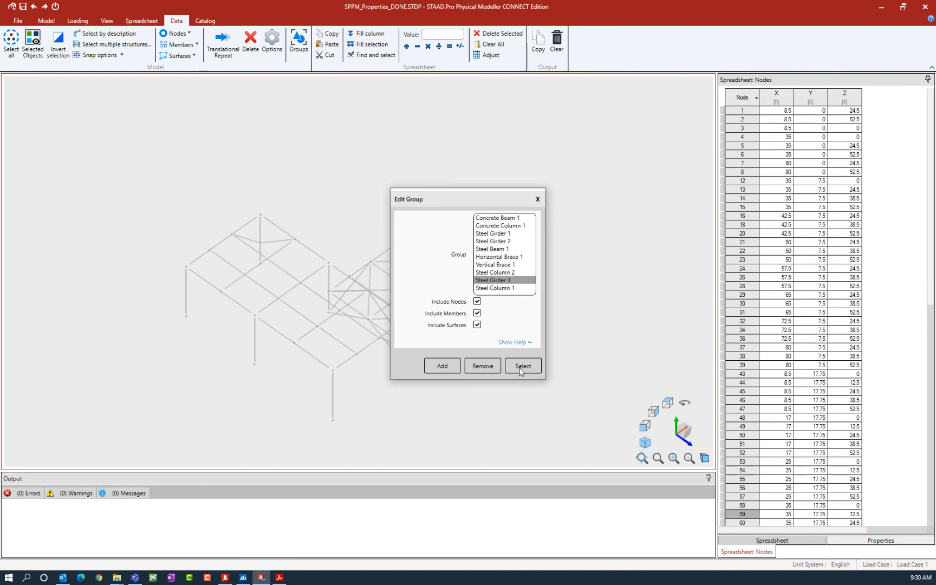
click(522, 365)
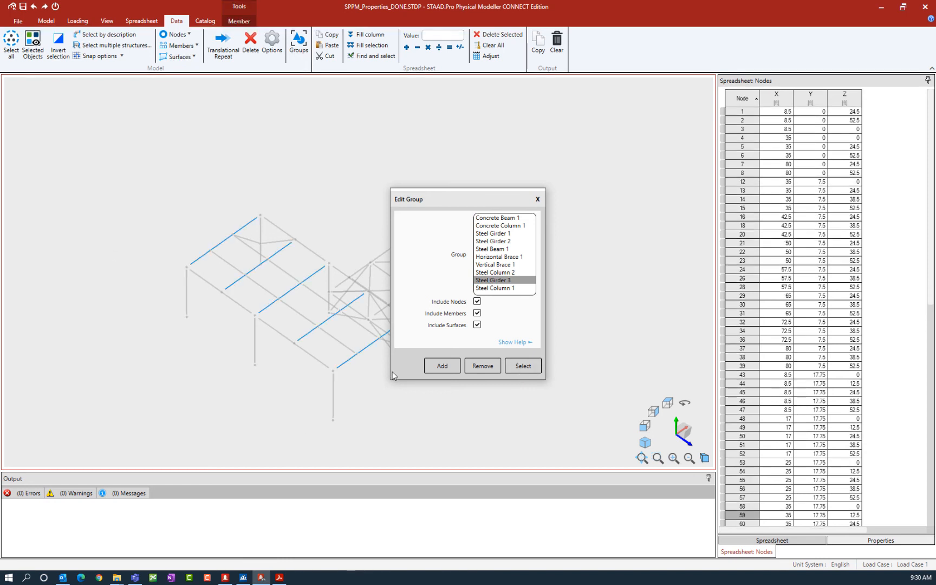
mouse_move(543, 209)
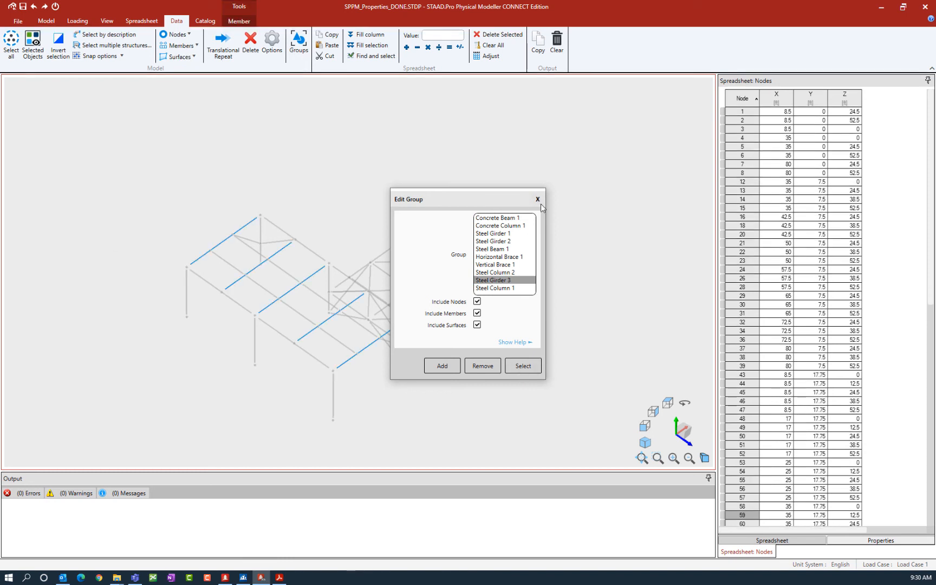
Step: Close the Edit Group dialog, keeping the girders selected, and switch to the View tab
click(537, 199)
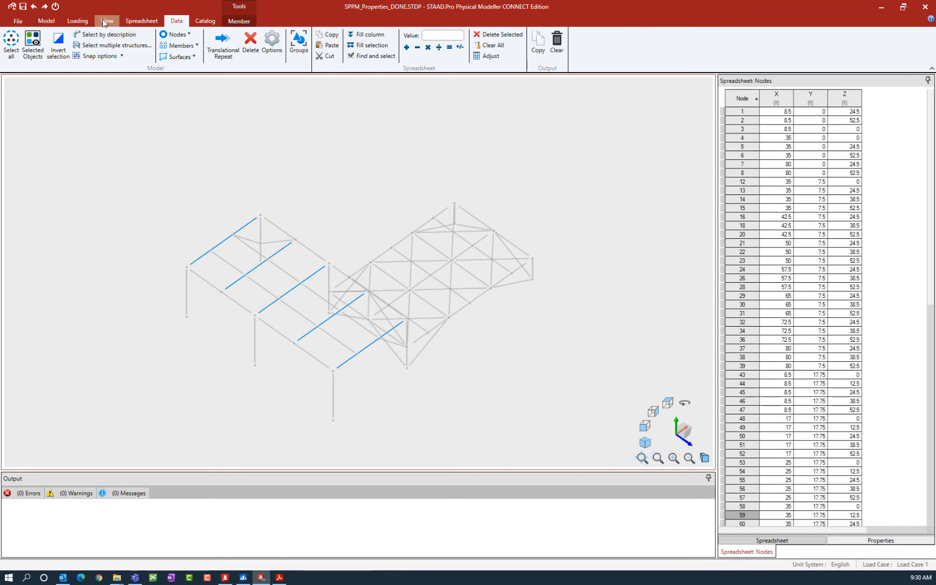
click(107, 20)
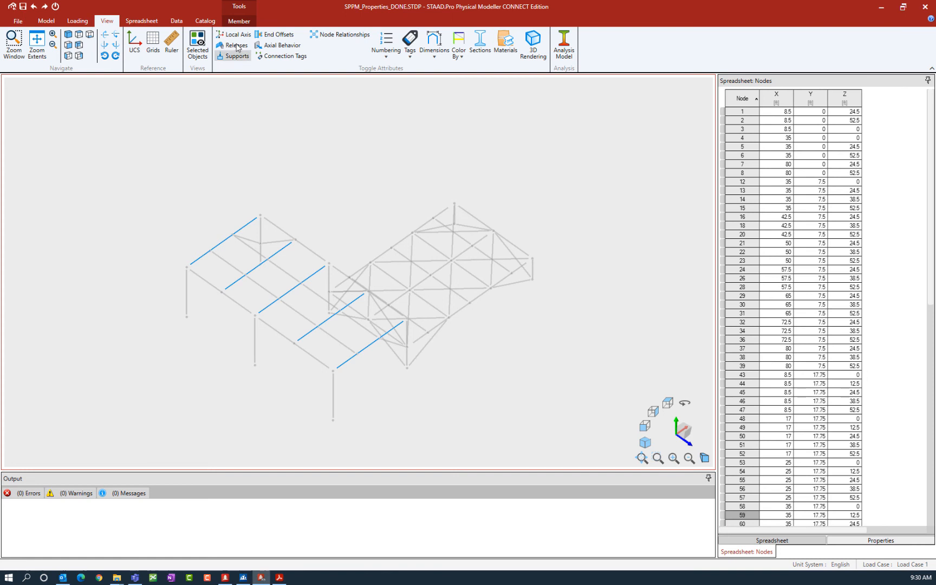
Step: Turn on the Local Axis attribute to show triads on the selected girders
click(236, 34)
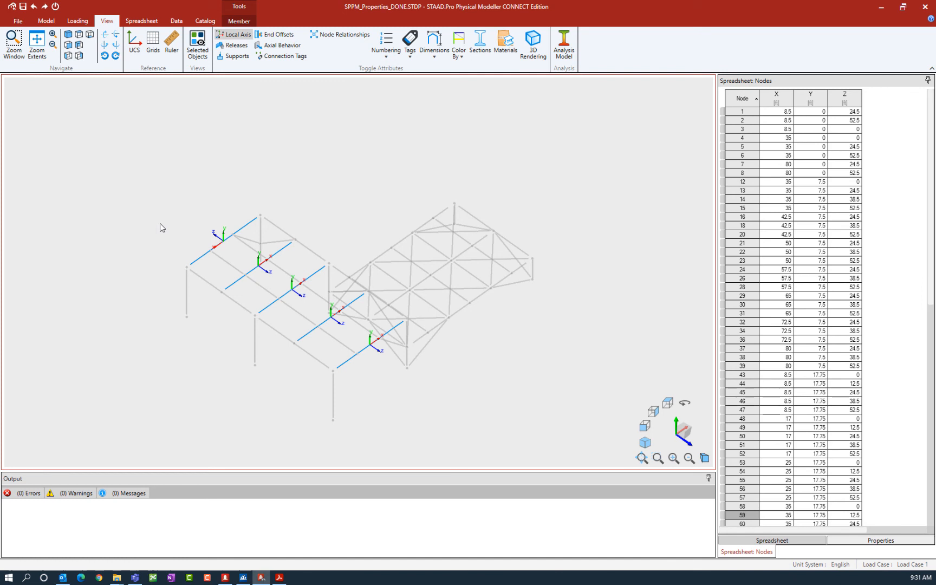
mouse_move(169, 184)
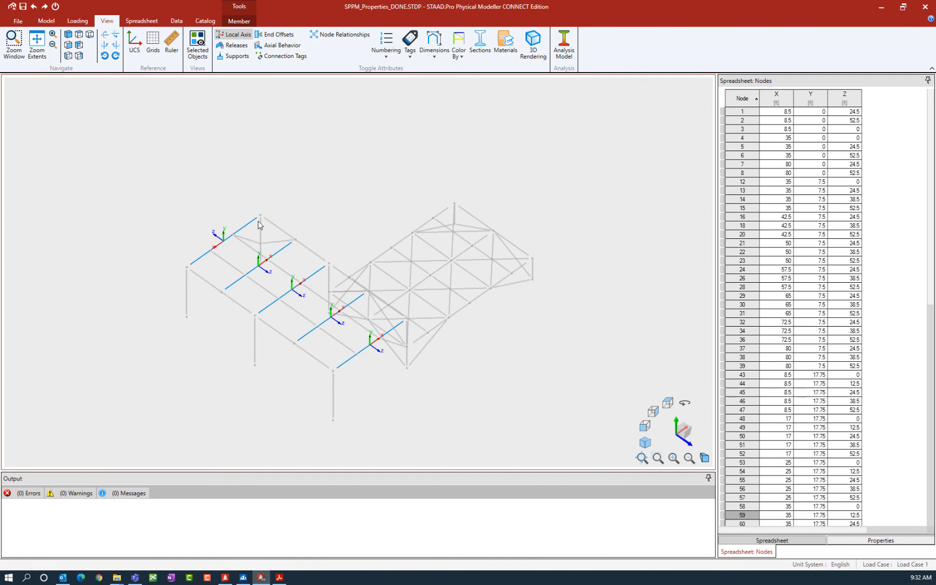
mouse_move(239, 294)
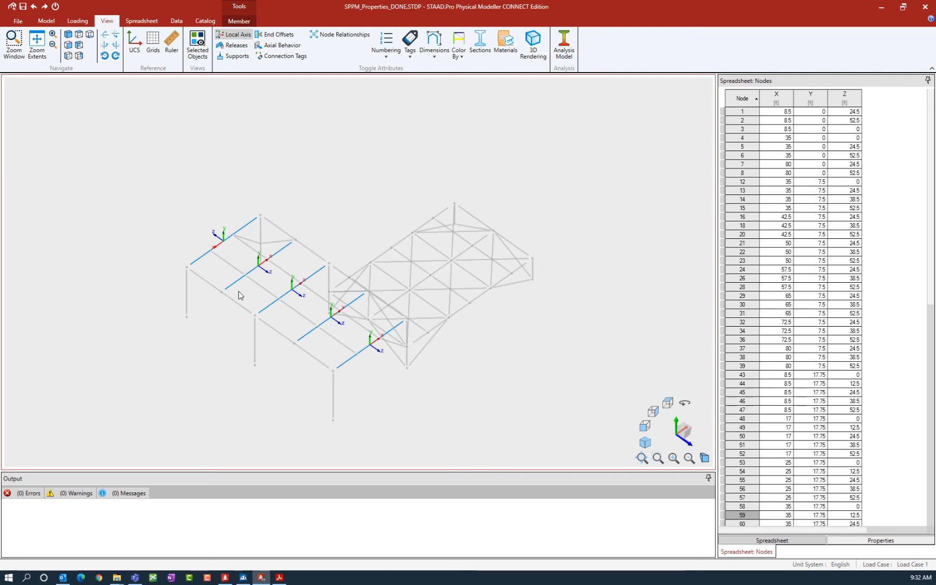
mouse_move(198, 265)
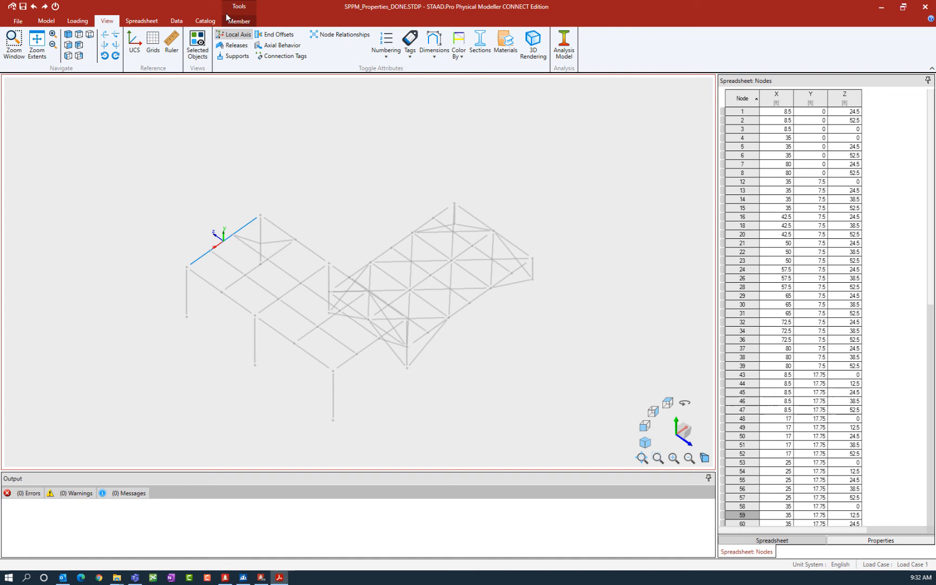
Step: Bring up the Member tools to exchange the back-left girder's connectivity
click(240, 21)
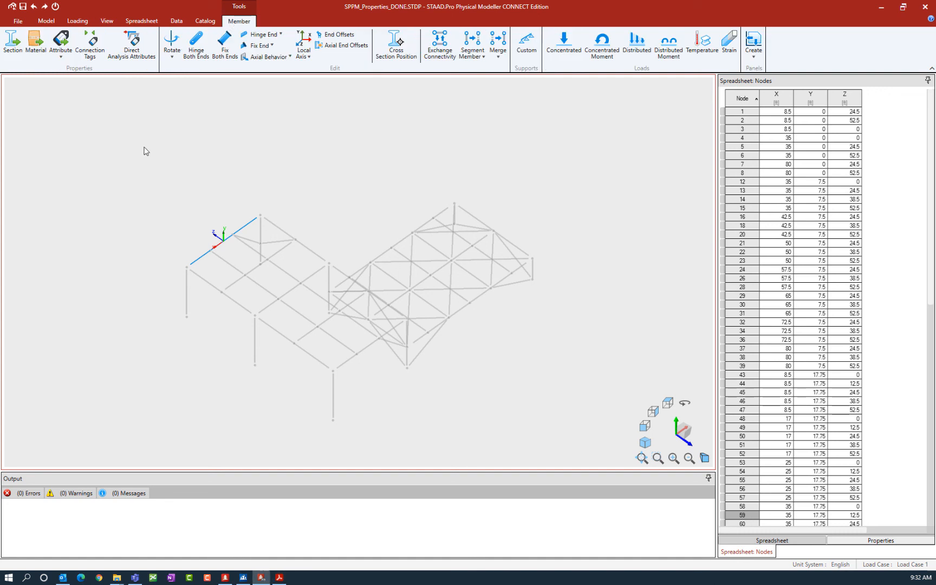
mouse_move(439, 67)
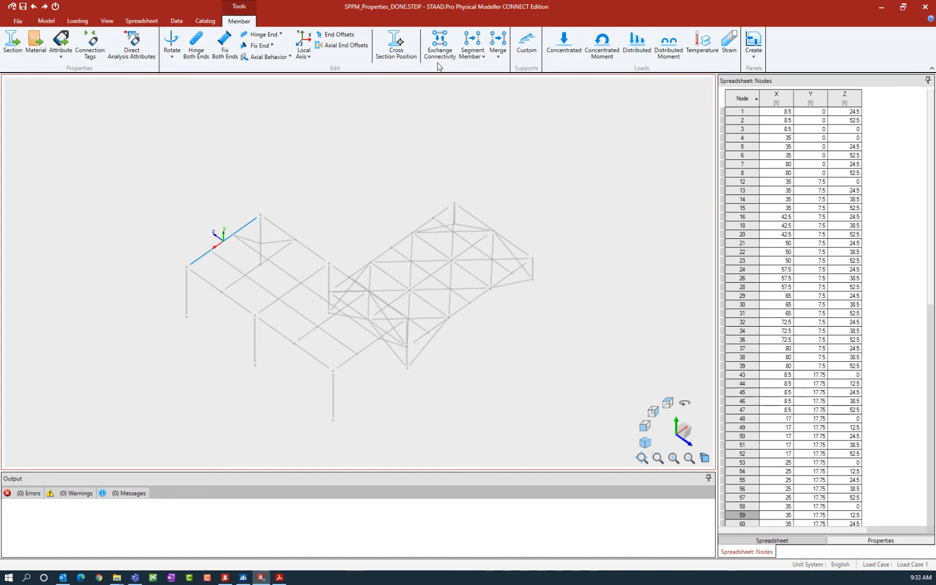
mouse_move(439, 45)
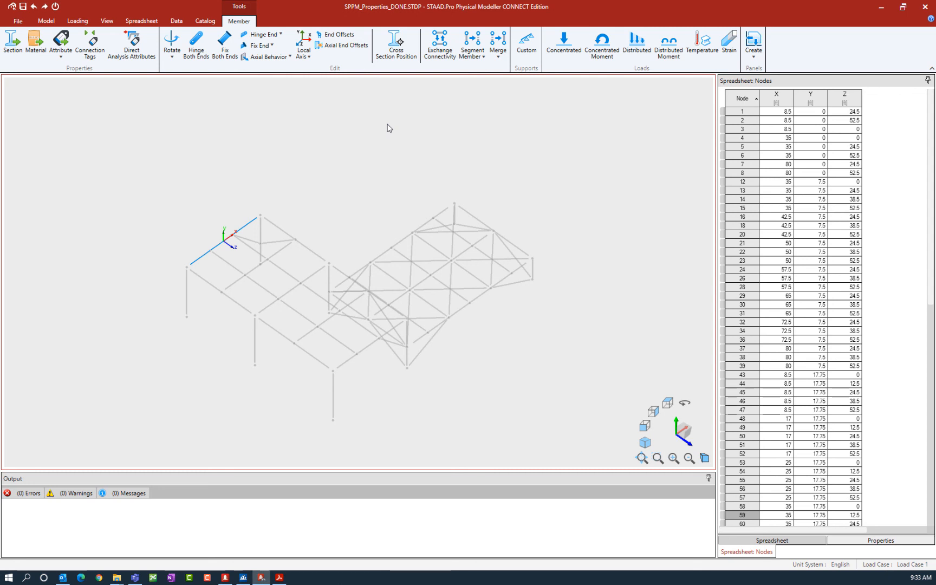
mouse_move(214, 168)
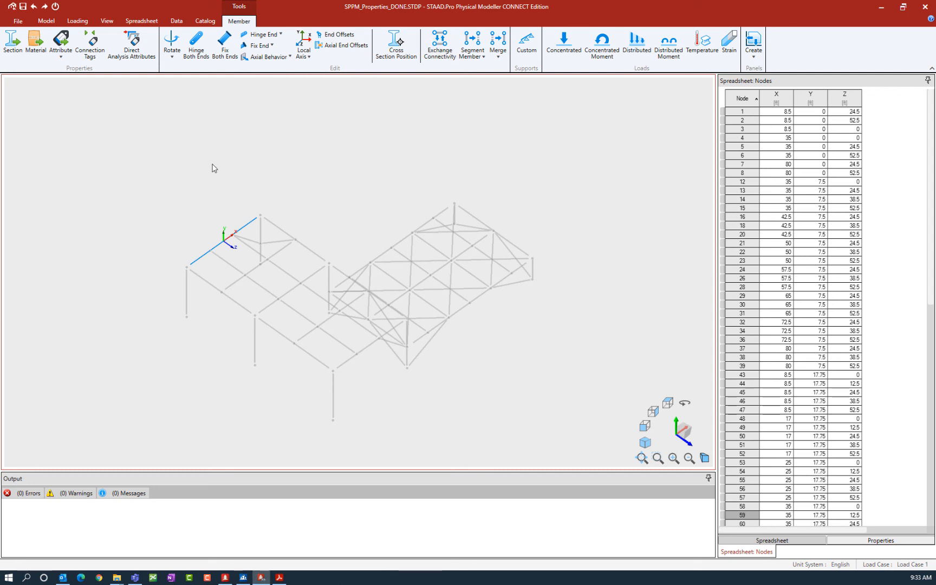
Step: Clear the selection and reselect the Steel Girder 3 group from Data > Groups
click(46, 21)
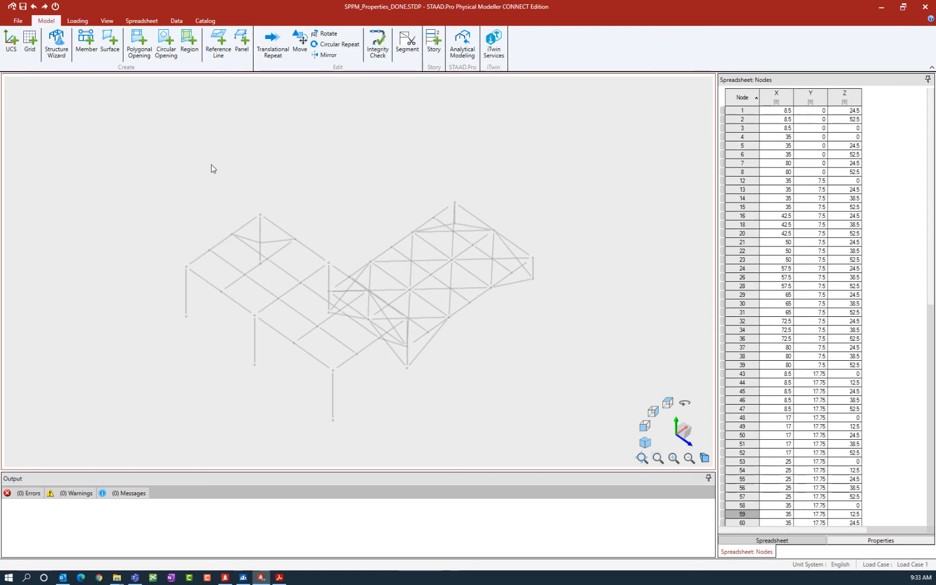
click(176, 20)
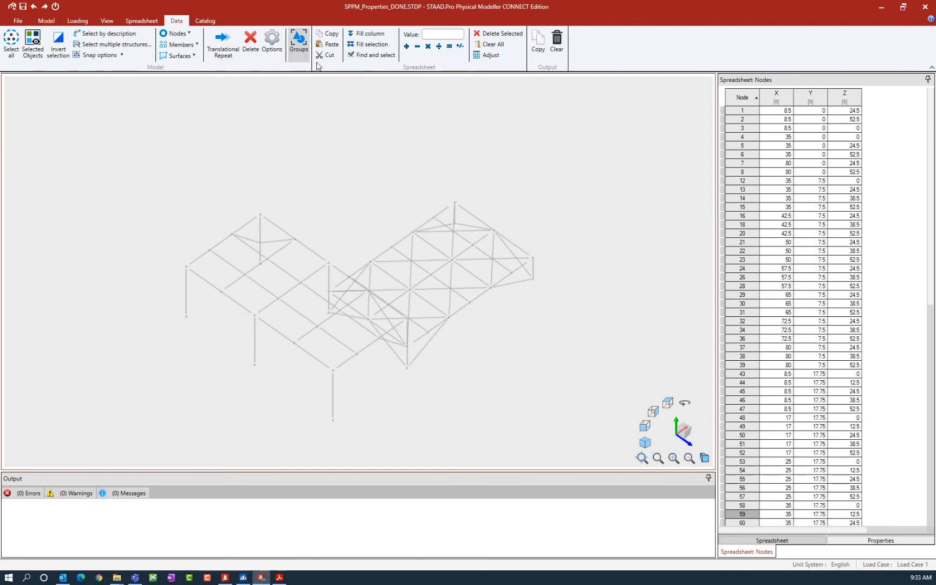
click(298, 42)
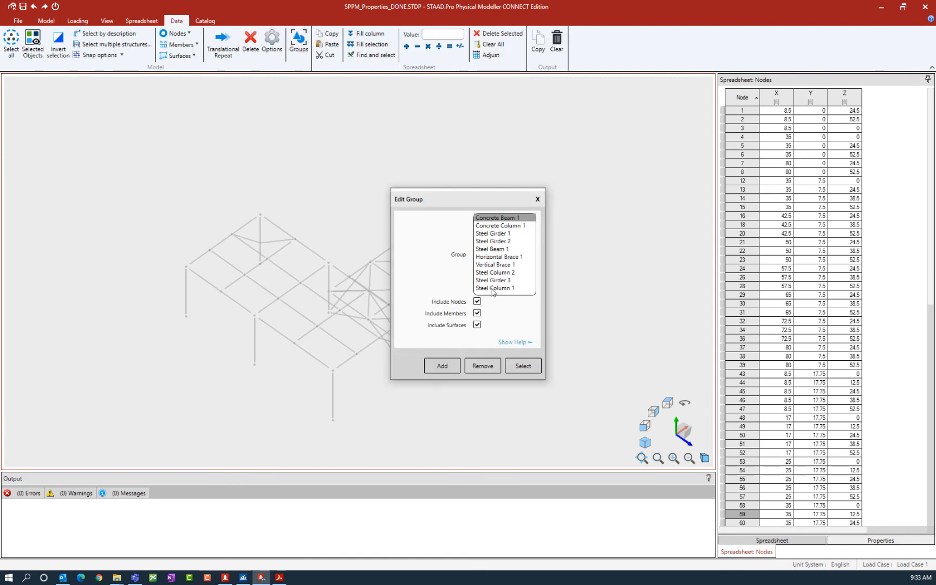
click(496, 280)
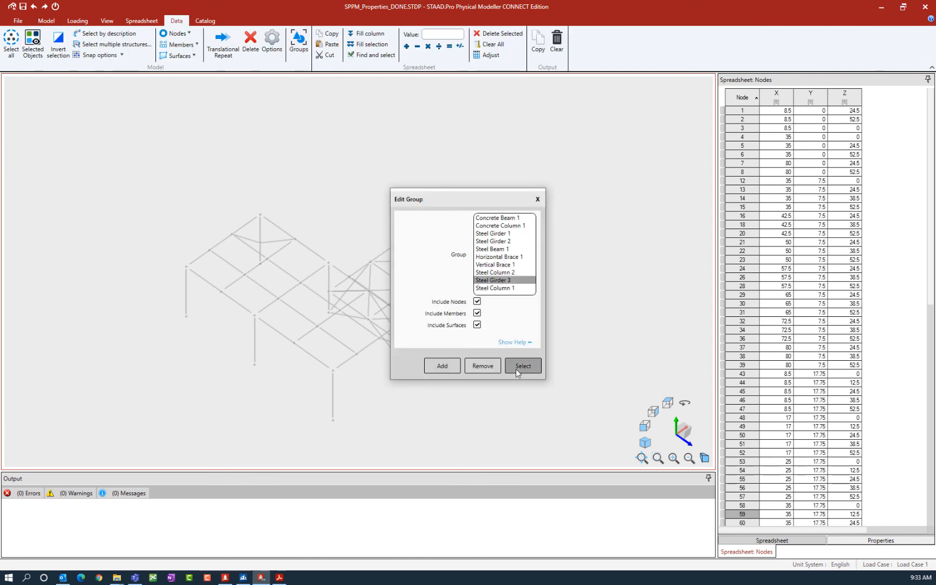
click(522, 366)
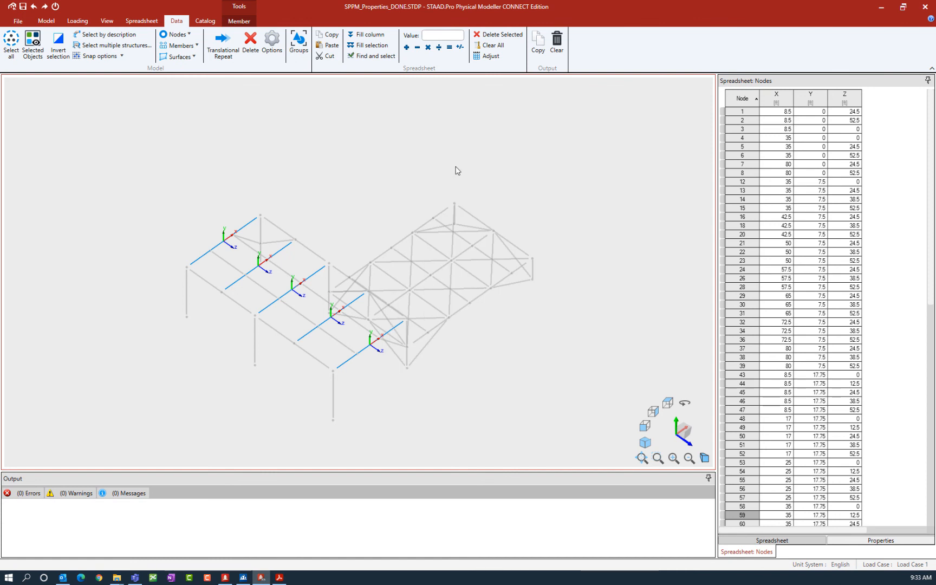
mouse_move(454, 173)
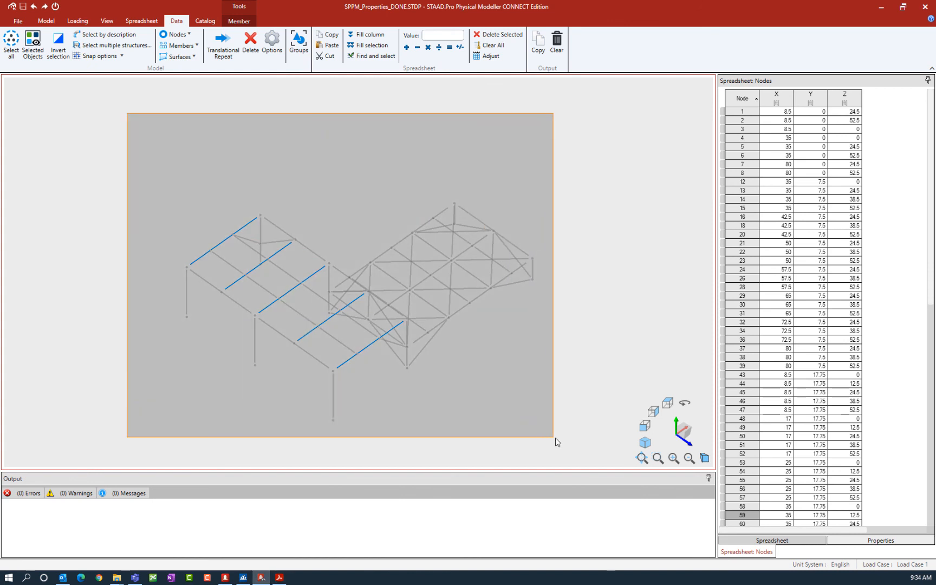
Step: Select every member and node of the structure
click(11, 45)
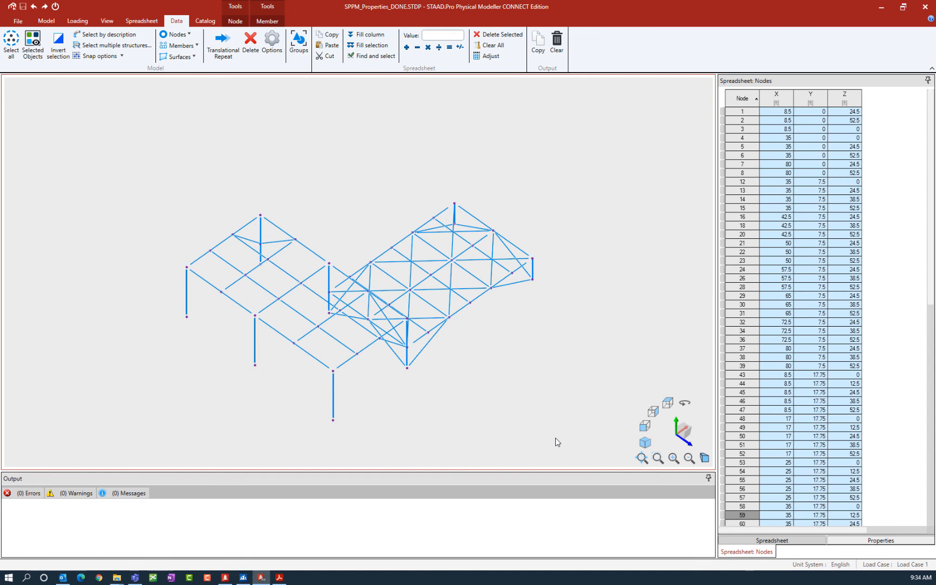